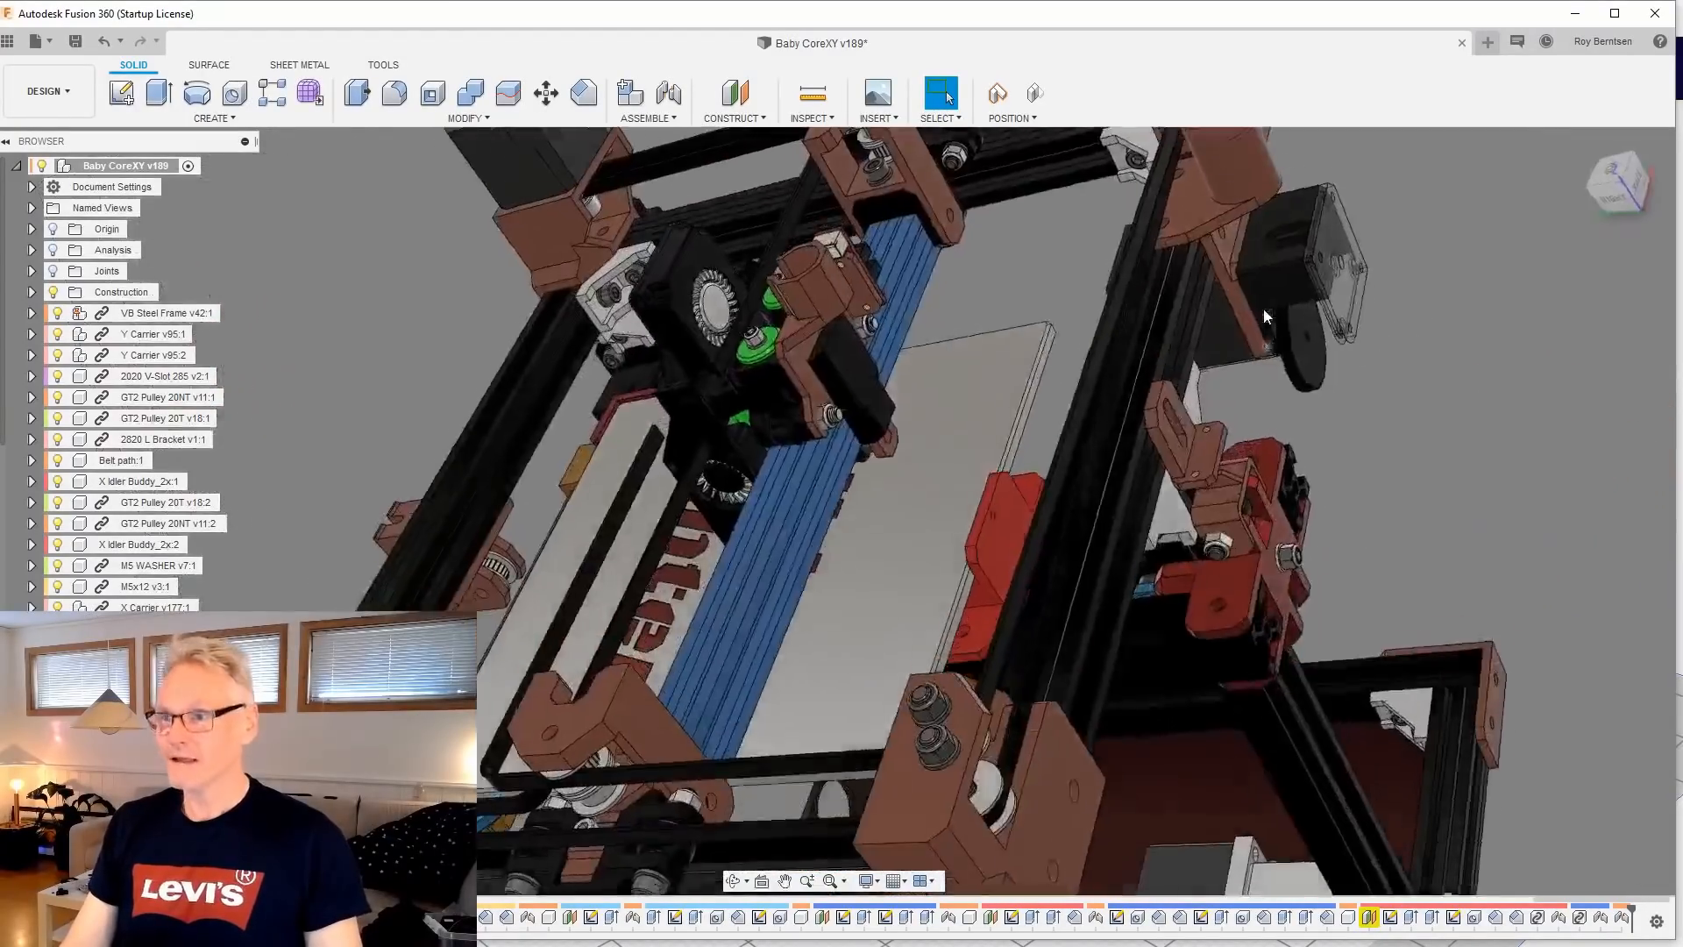
# Step: Orbit close to the carriage plate, then around to the endstop bracket corner
pyautogui.moveTo(1267, 316); pyautogui.dragTo(918, 363)
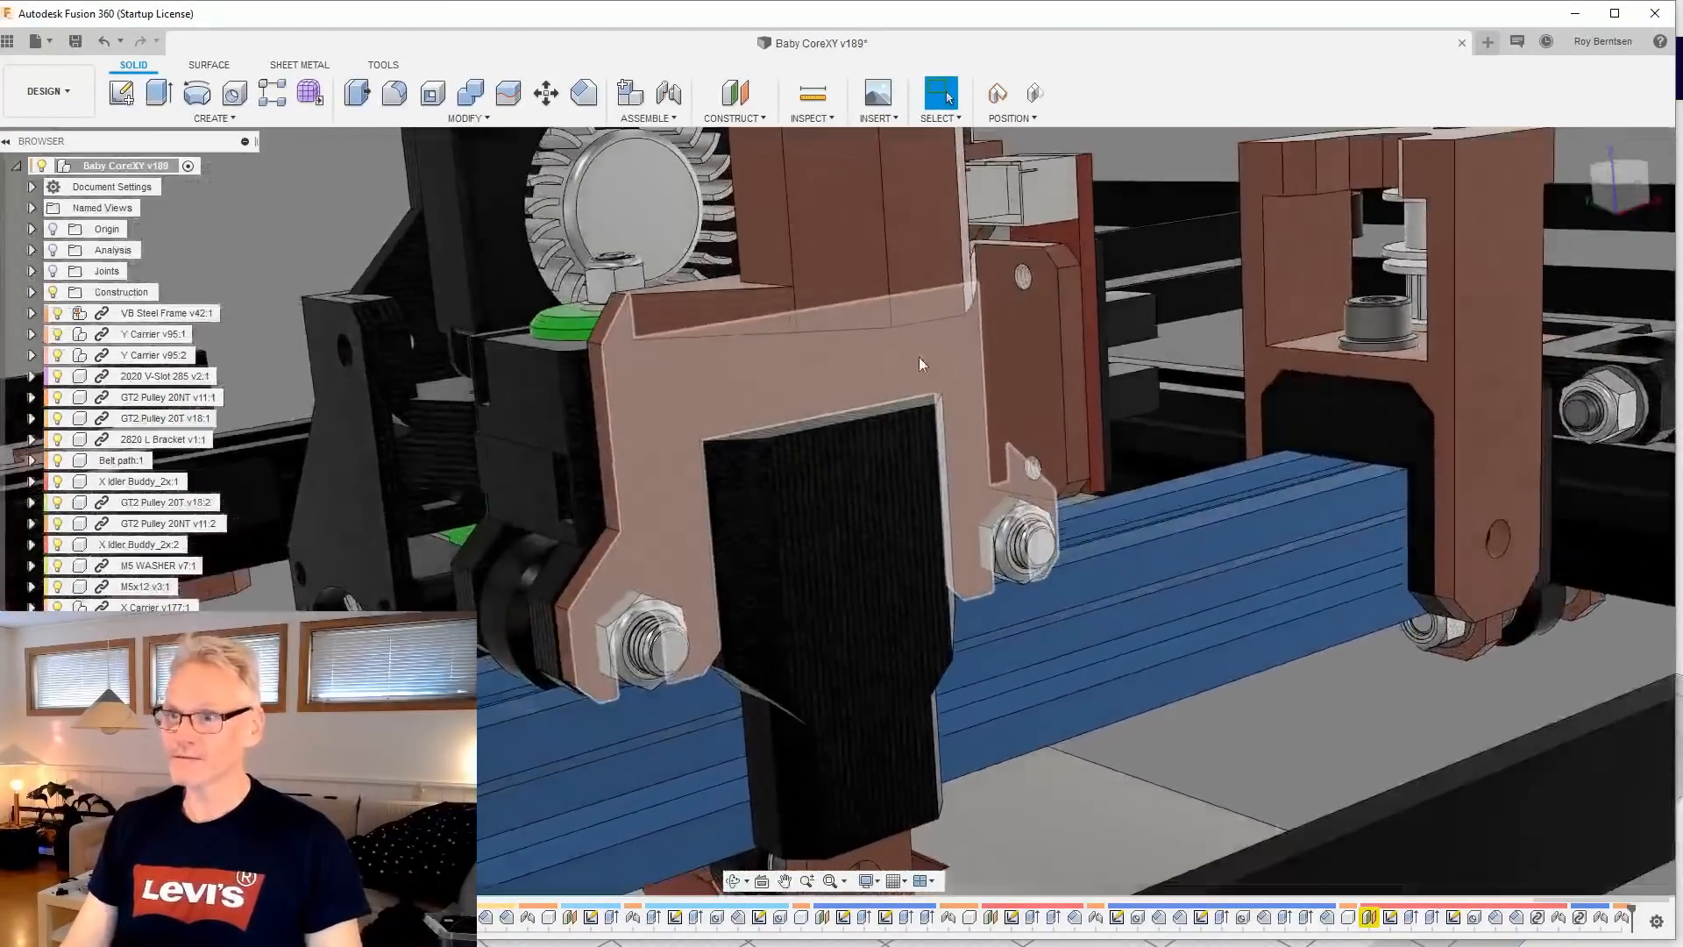
pyautogui.moveTo(918, 365); pyautogui.dragTo(1213, 290)
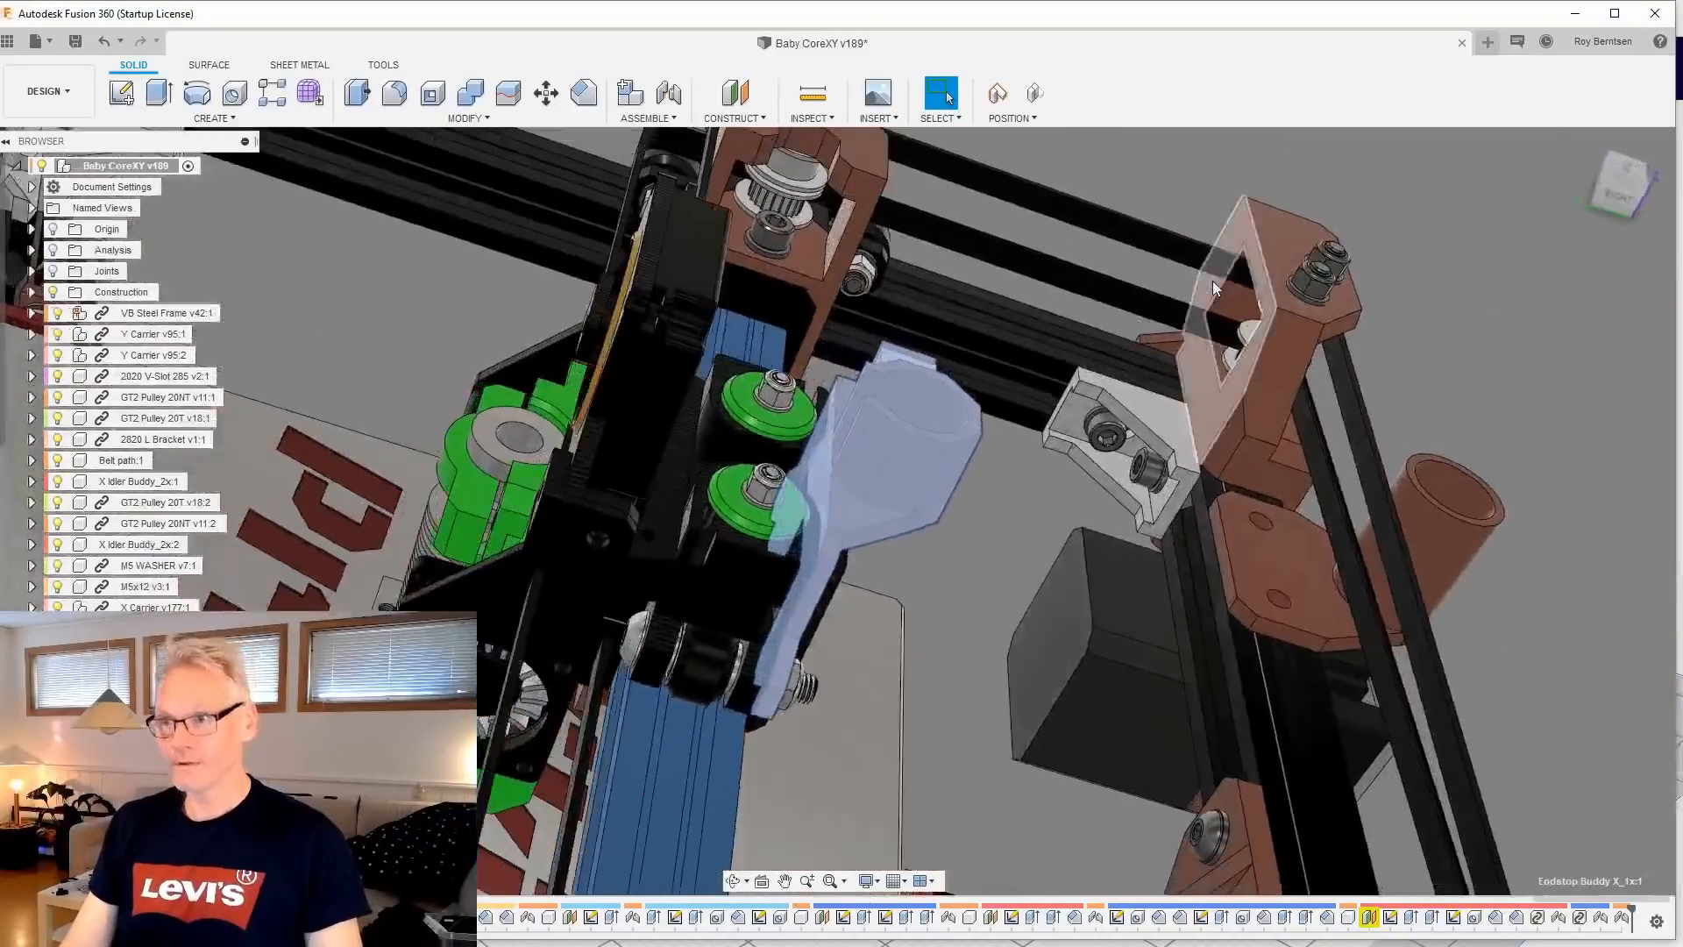